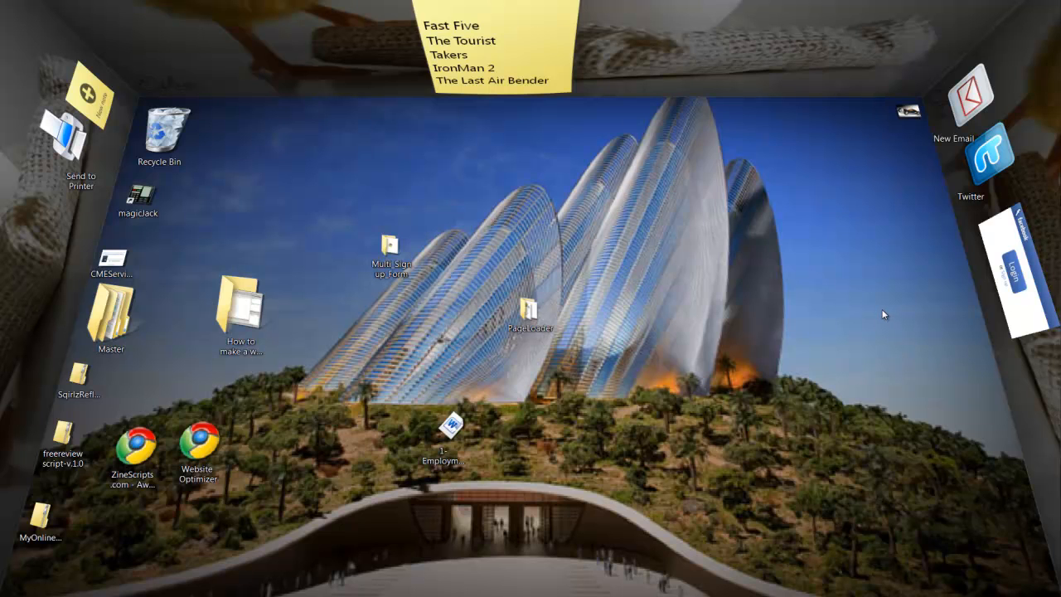
mouse_move(910, 331)
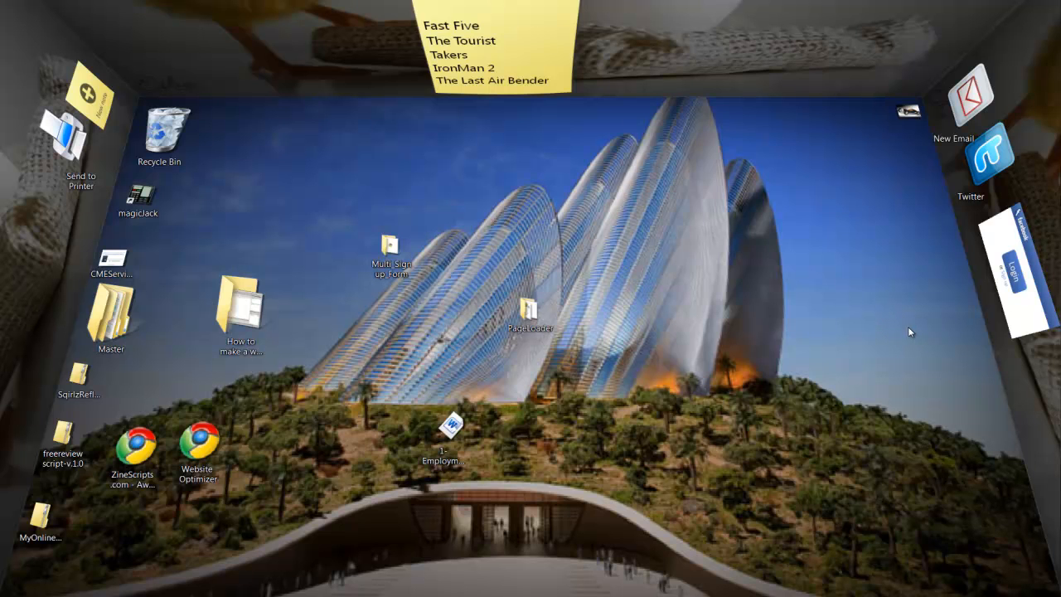
mouse_move(560, 559)
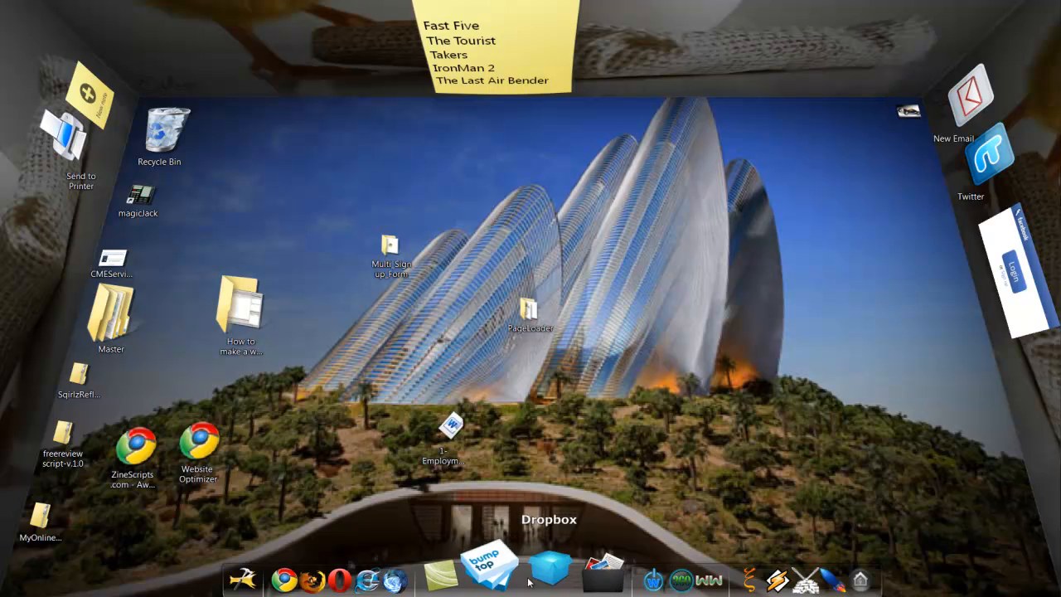
- Open a folder from the Documents stack on the dock
left_click(569, 572)
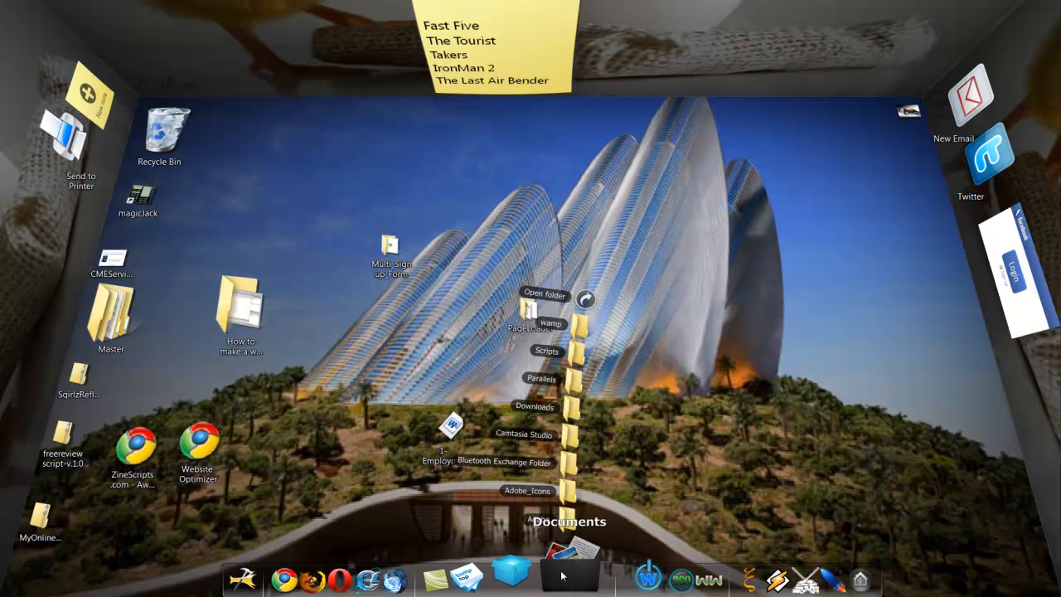
left_click(533, 568)
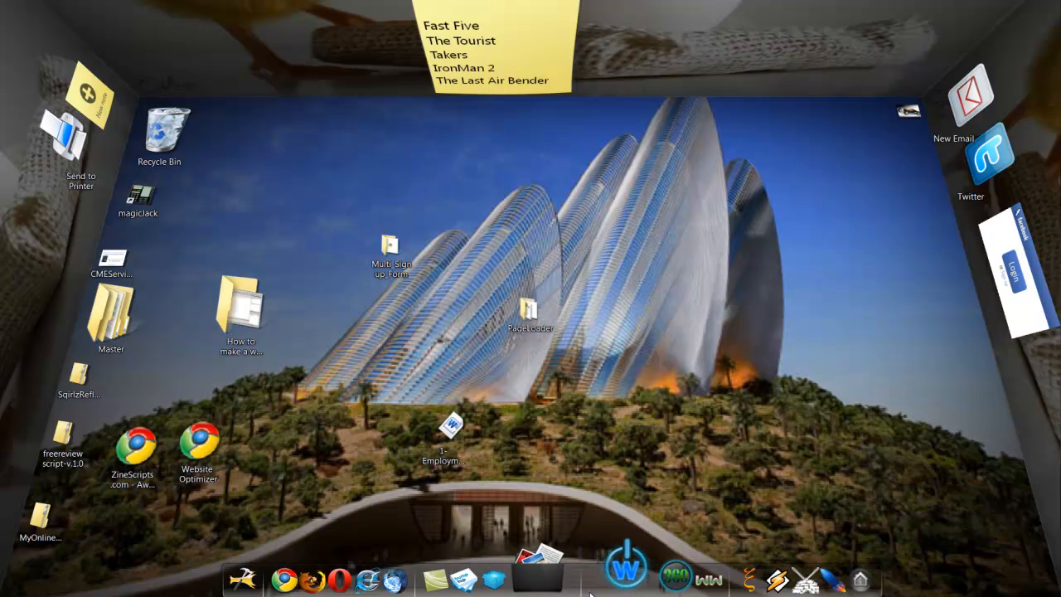
mouse_move(612, 571)
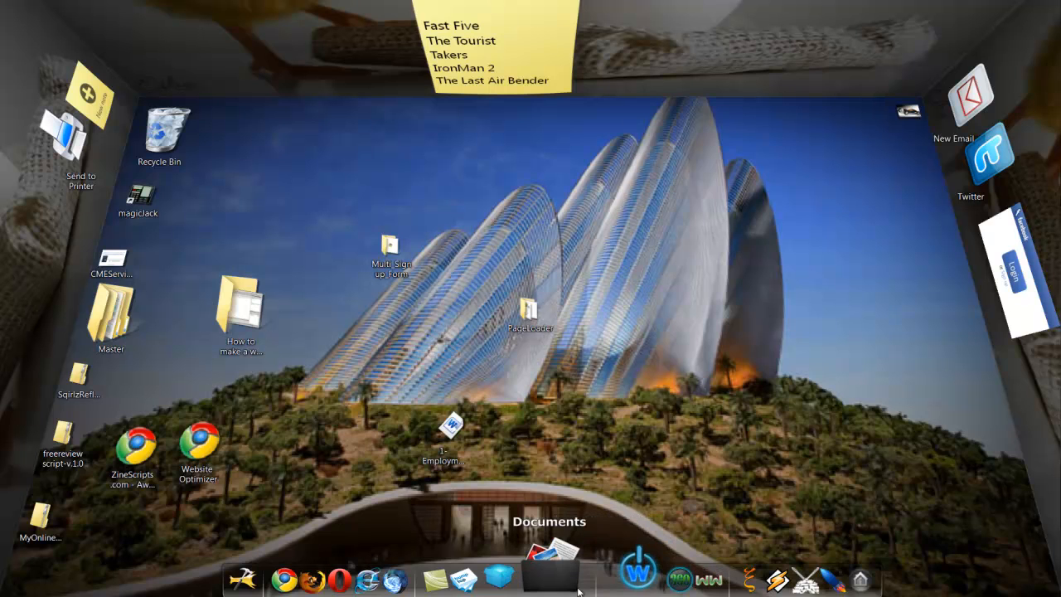
mouse_move(729, 576)
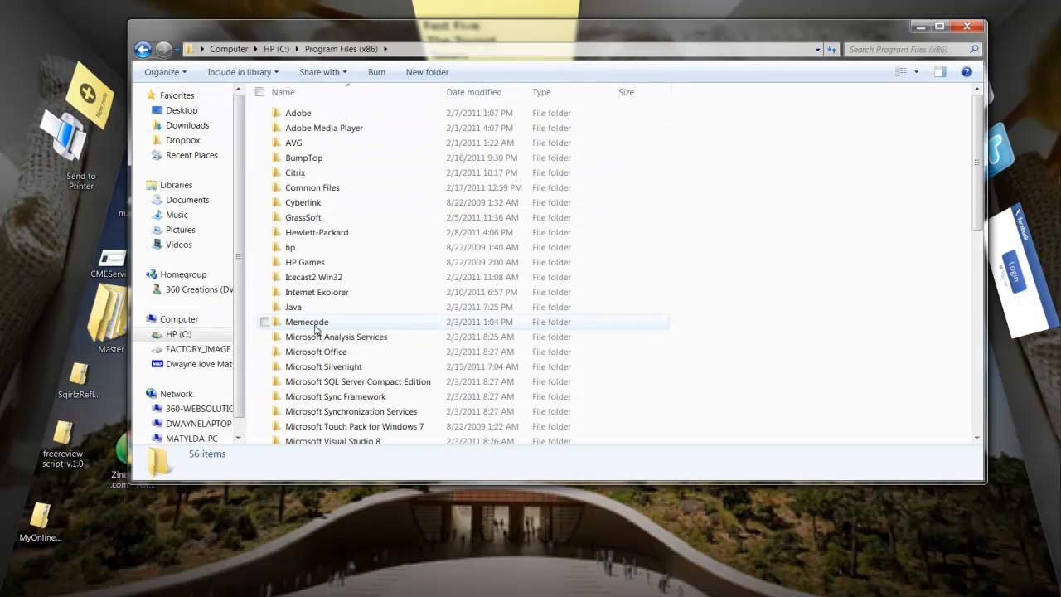
- Bring up the RocketDock folder's Properties from its right-click menu in Program Files (x86)
scroll("down", 3)
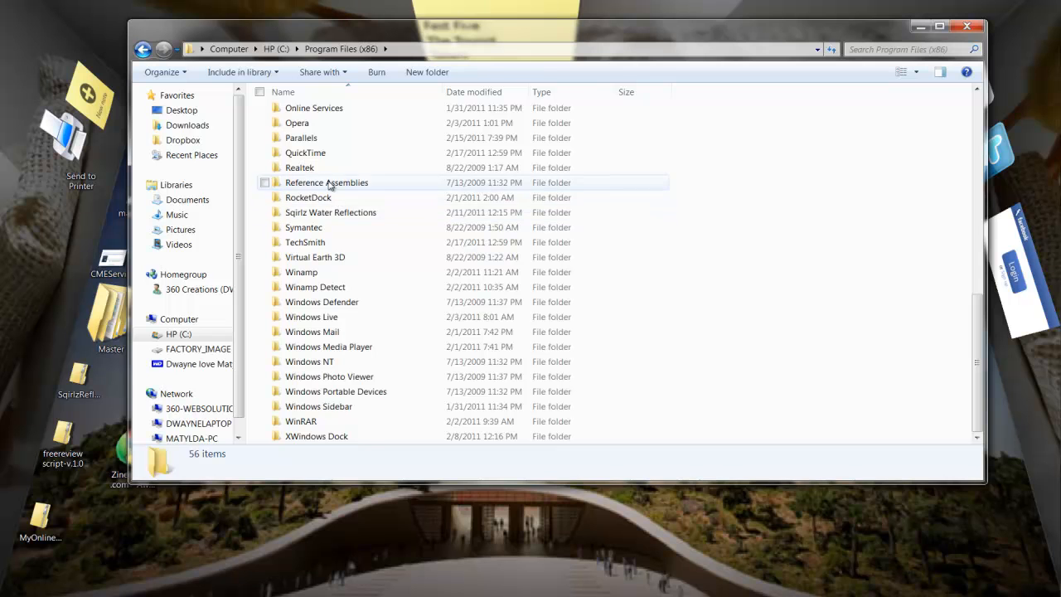
right_click(307, 197)
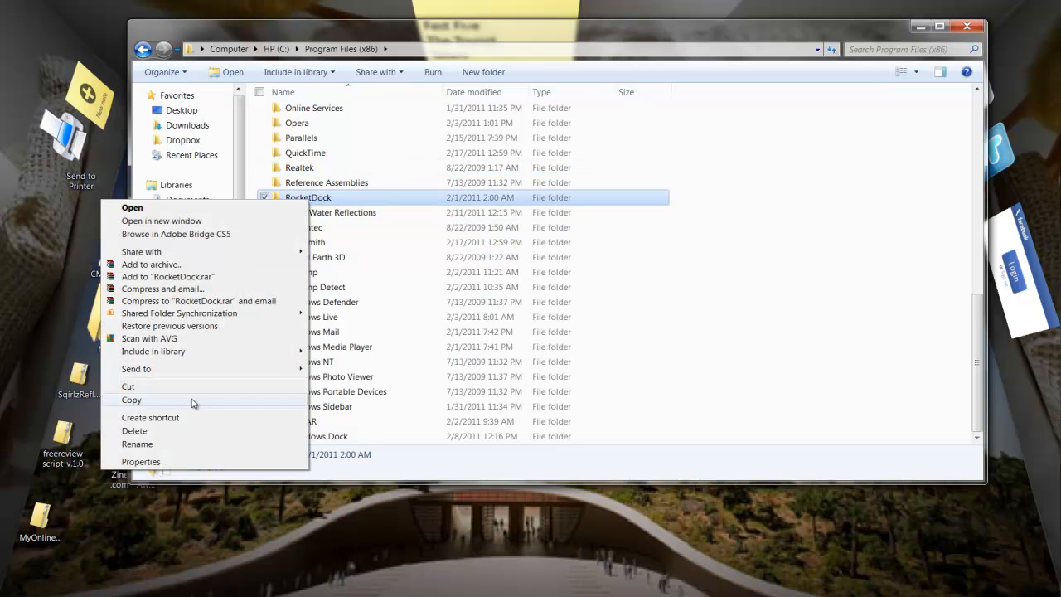
left_click(141, 461)
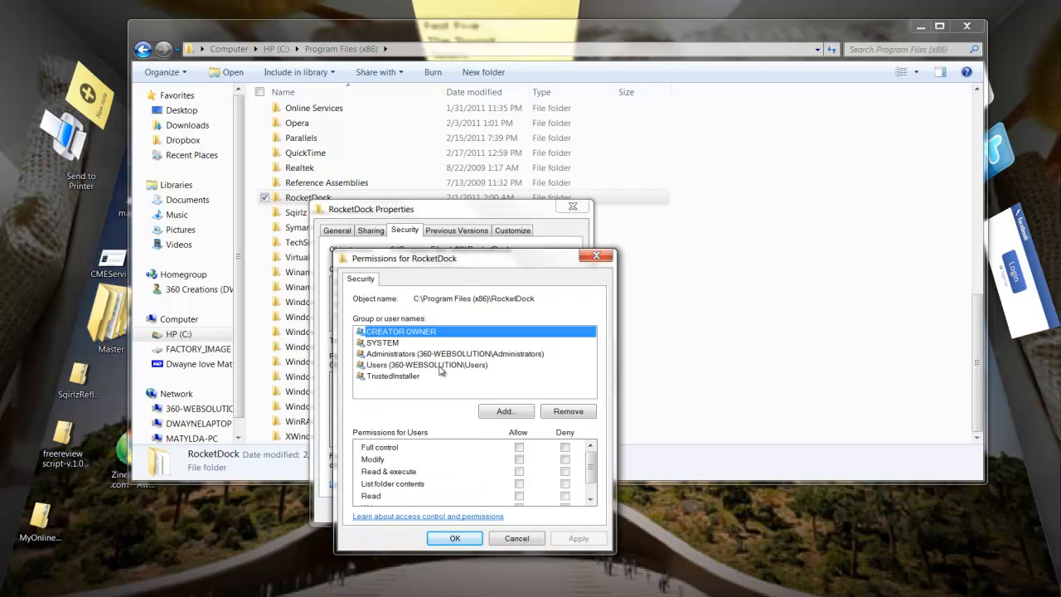
- Grant the Users group Allow on Full control for the RocketDock folder
left_click(426, 365)
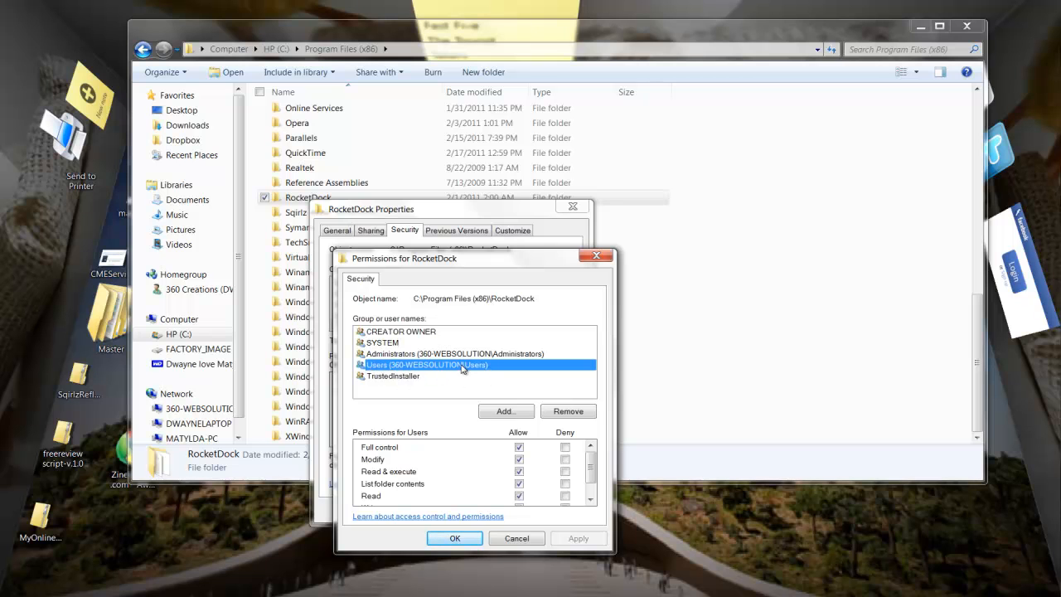
scroll("down", 3)
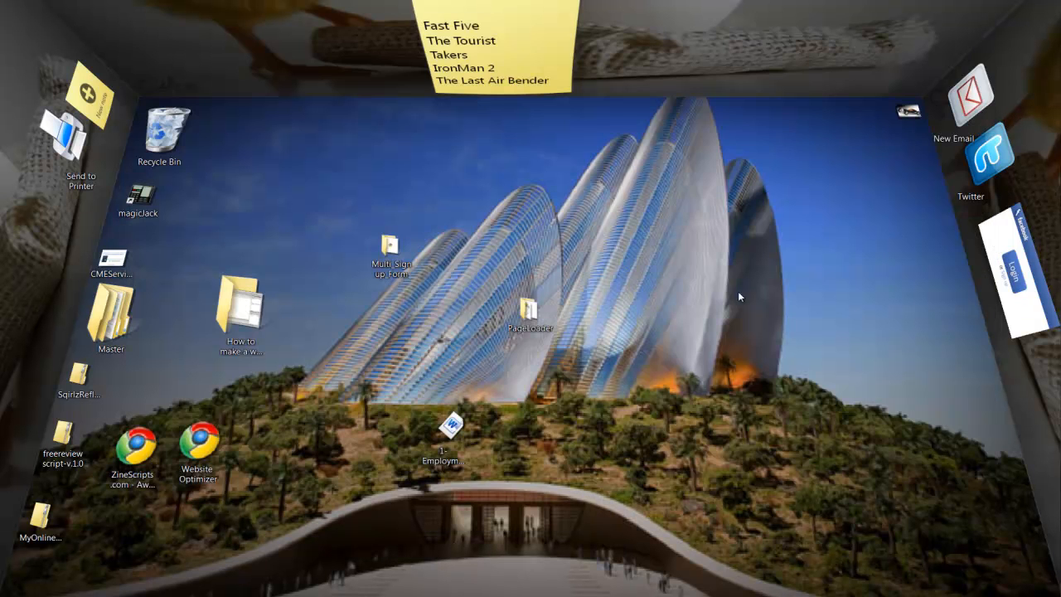
mouse_move(850, 282)
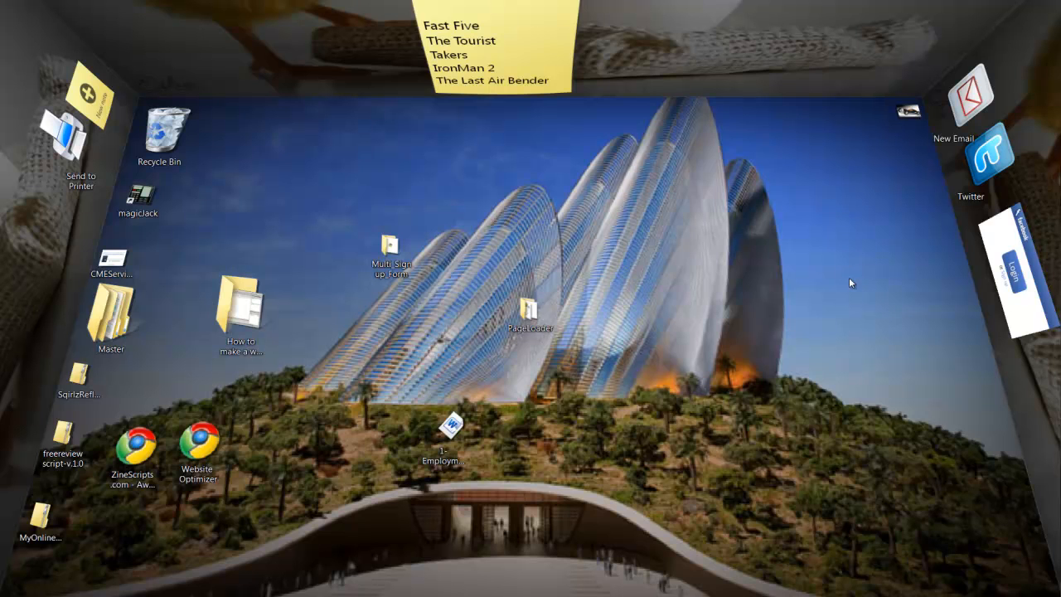
mouse_move(859, 298)
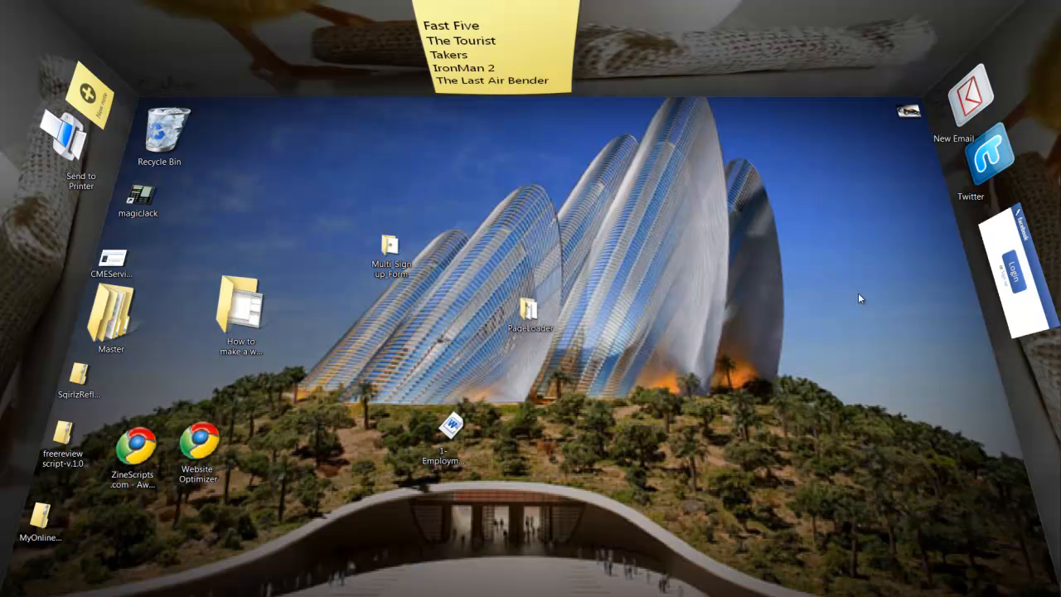